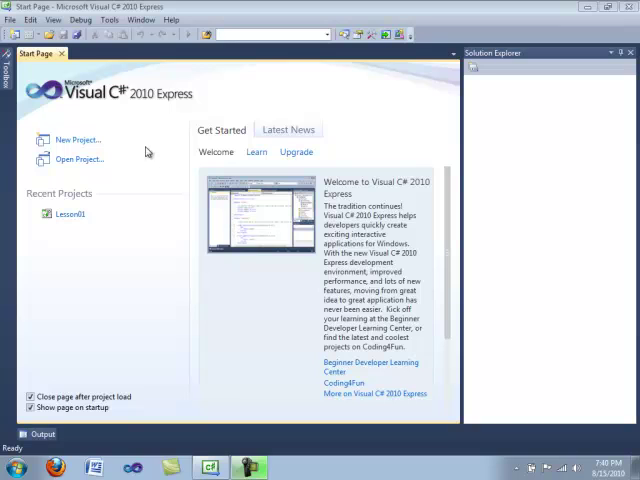
# Step: Create a new Windows Forms Application project named Lesson02
pyautogui.click(76, 140)
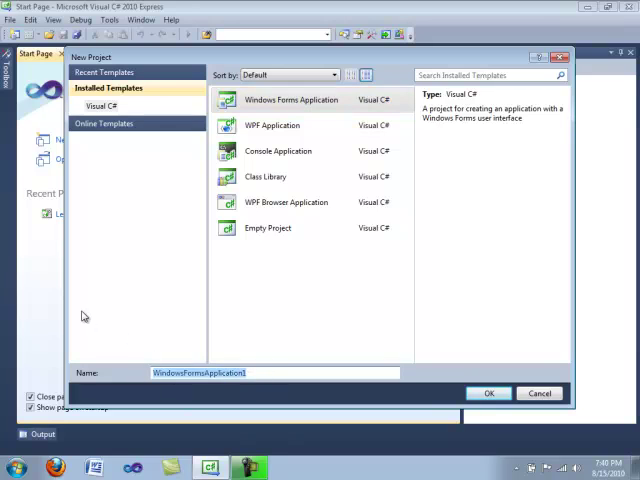
pyautogui.write('Lesson0')
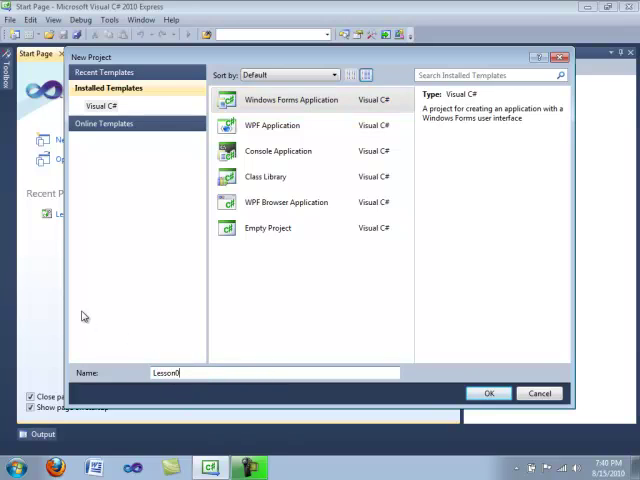
pyautogui.click(488, 392)
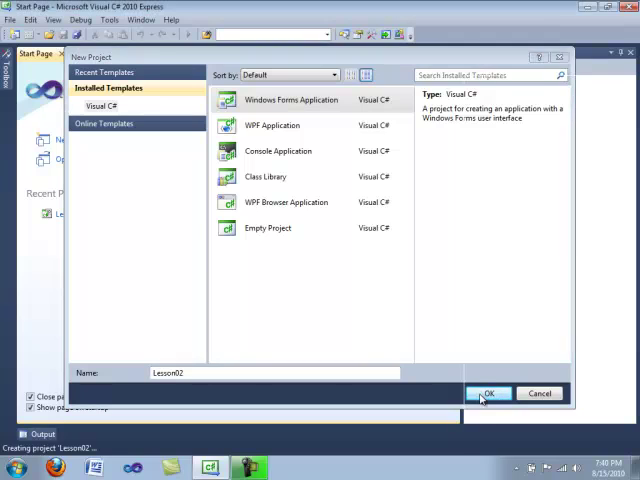
pyautogui.click(488, 392)
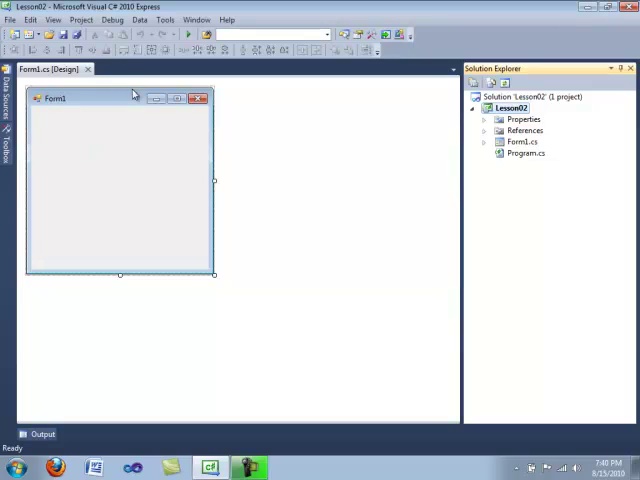
pyautogui.moveTo(262, 104)
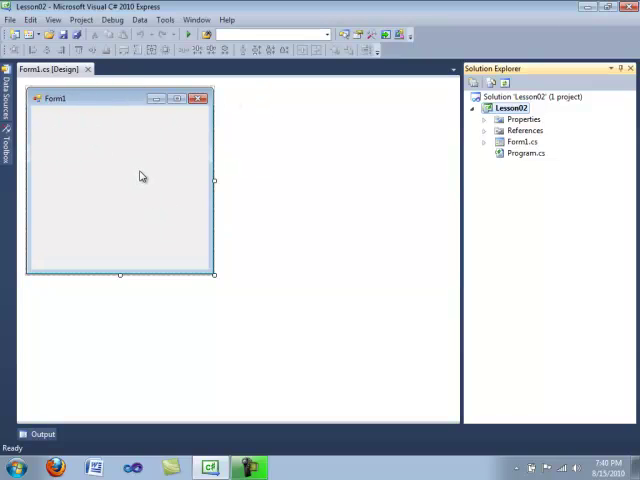
pyautogui.moveTo(44, 314)
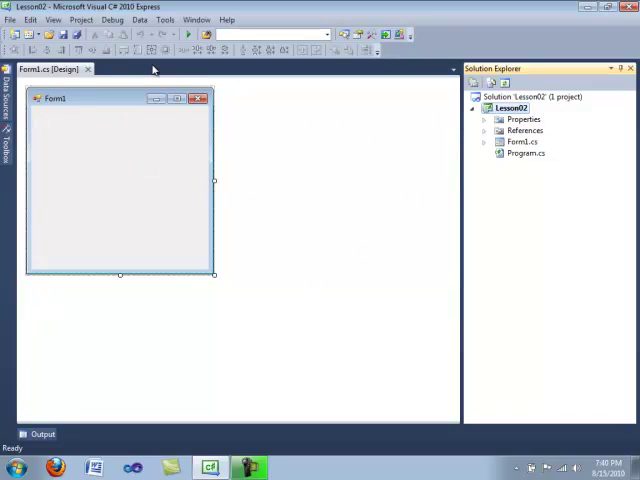
pyautogui.moveTo(108, 166)
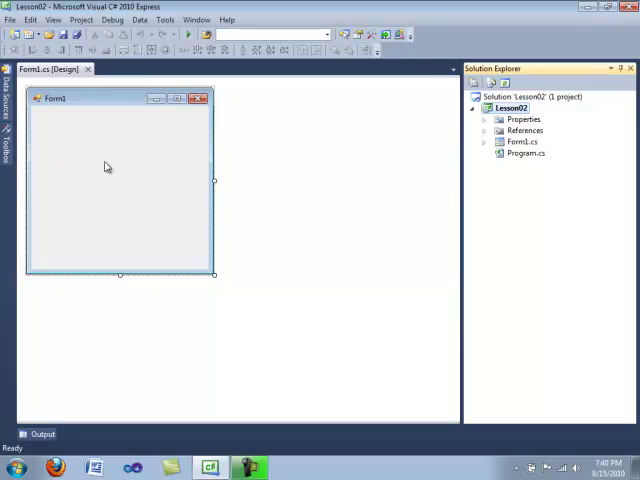
pyautogui.moveTo(224, 164)
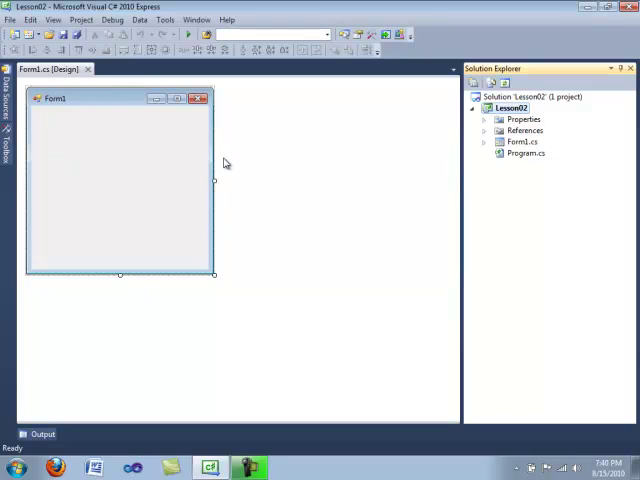
pyautogui.moveTo(156, 160)
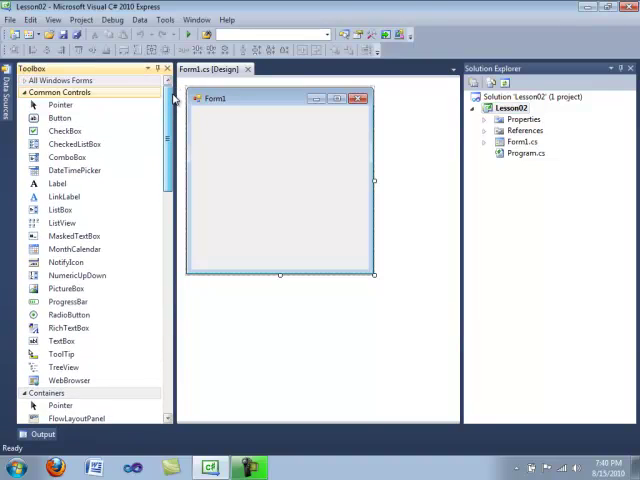
# Step: Scroll through the Toolbox to browse its control categories
pyautogui.scroll(-3)
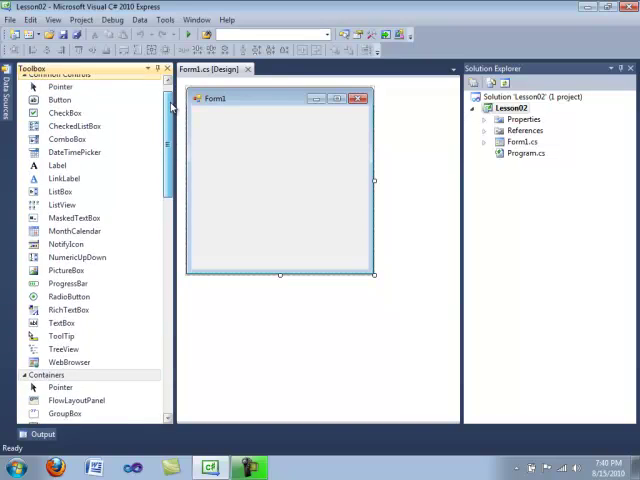
pyautogui.scroll(-3)
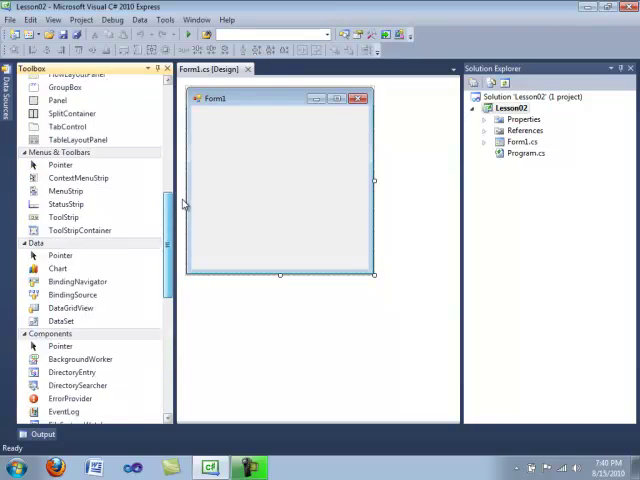
pyautogui.scroll(3)
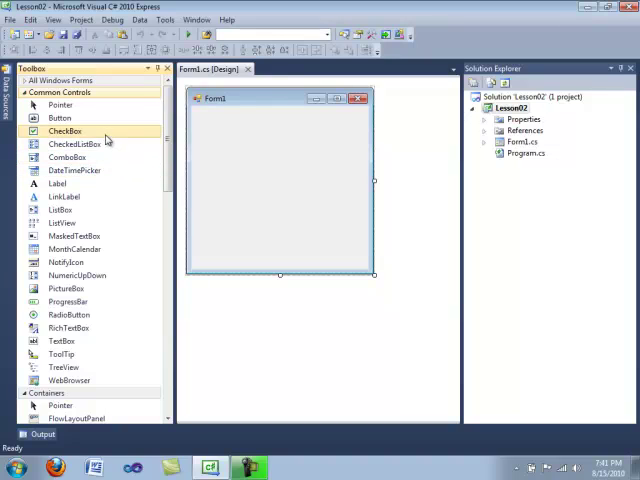
# Step: Draw button1 near the top of Form1, stretch it across, then shrink it small
pyautogui.click(60, 116)
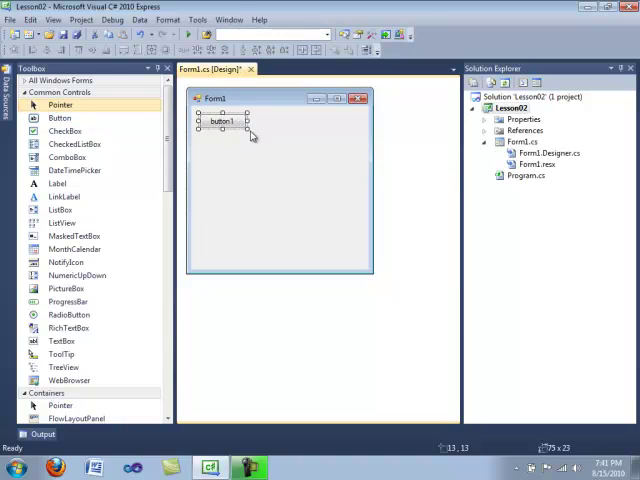
pyautogui.moveTo(248, 132); pyautogui.dragTo(276, 154)
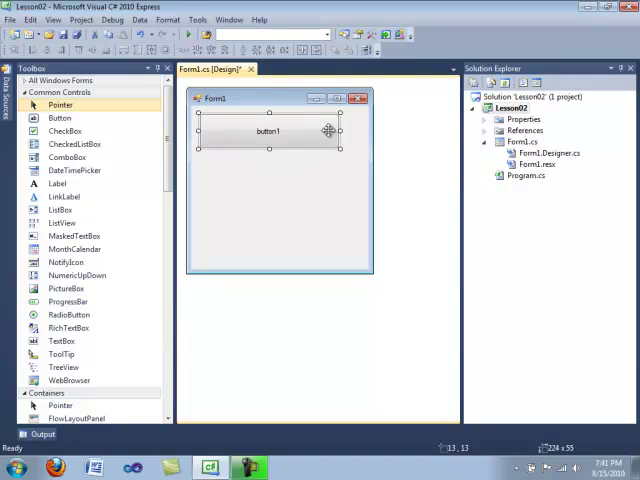
pyautogui.moveTo(340, 132); pyautogui.dragTo(358, 132)
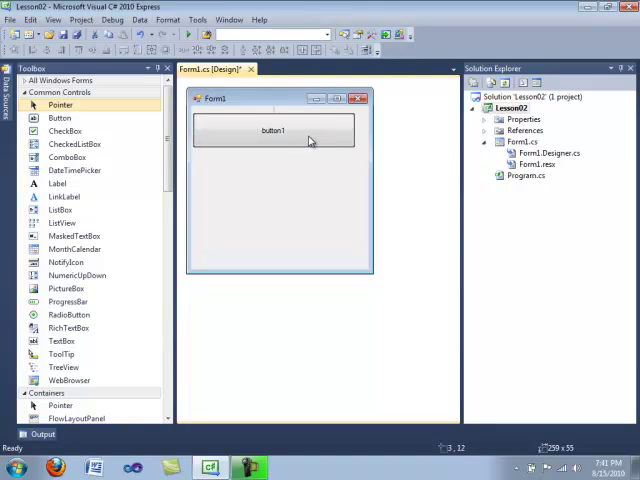
pyautogui.click(280, 132)
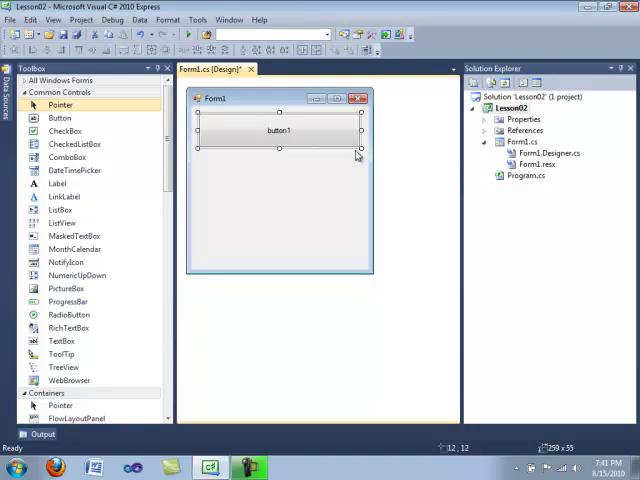
pyautogui.moveTo(358, 160); pyautogui.dragTo(236, 132)
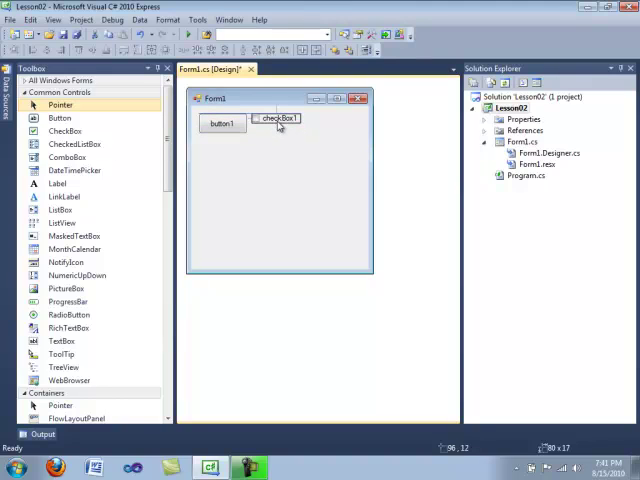
# Step: Place checkBox1 just to the right of button1
pyautogui.moveTo(276, 118); pyautogui.dragTo(222, 152)
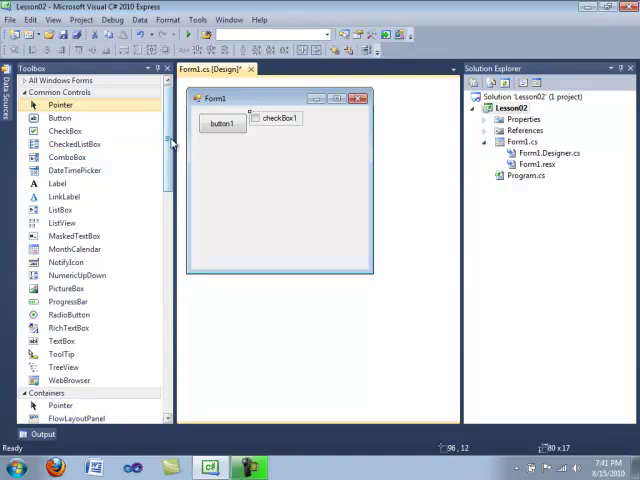
pyautogui.click(60, 92)
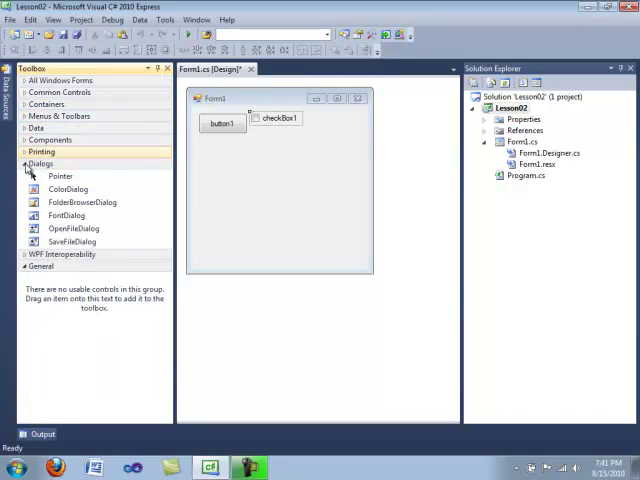
# Step: Collapse the Dialogs group and expand Menus & Toolbars in the Toolbox
pyautogui.click(40, 164)
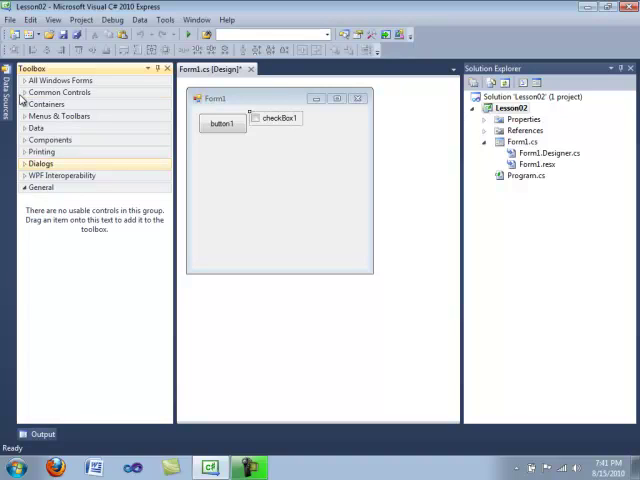
pyautogui.click(60, 92)
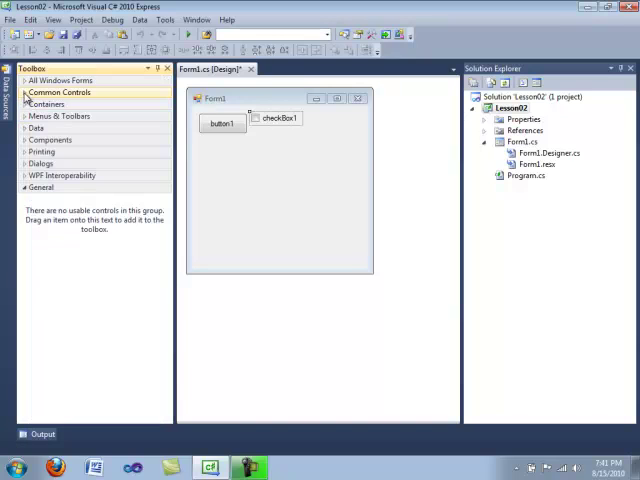
pyautogui.click(46, 104)
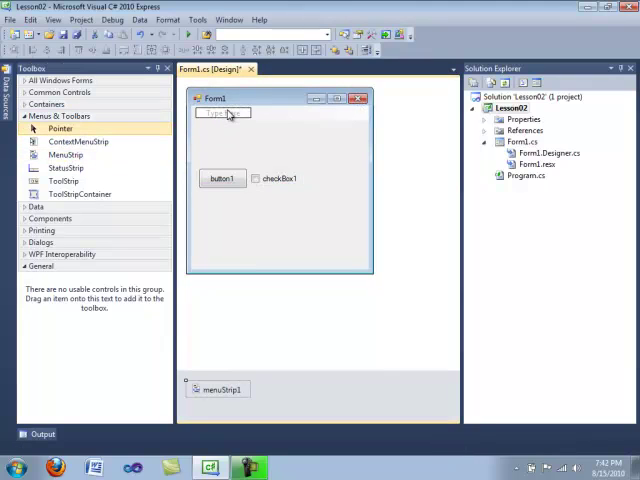
# Step: Add a 'stuff' menu item to the menu strip and a StatusLabel to statusStrip1
pyautogui.click(218, 112)
pyautogui.write('stuff')
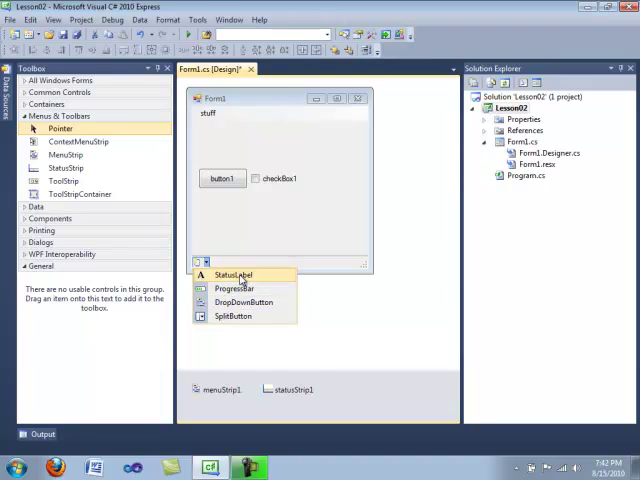
pyautogui.click(232, 274)
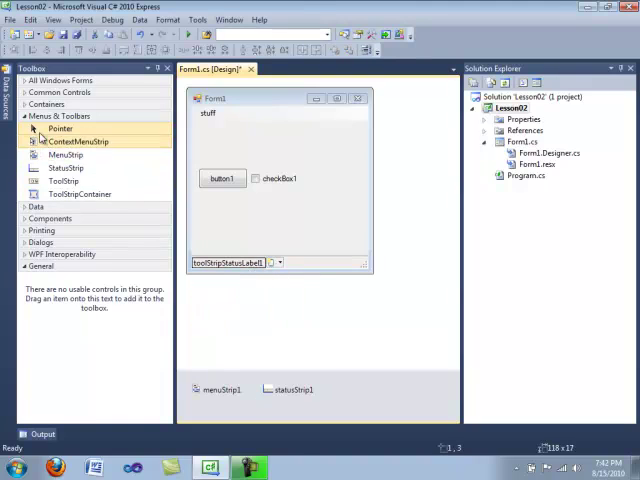
pyautogui.click(36, 128)
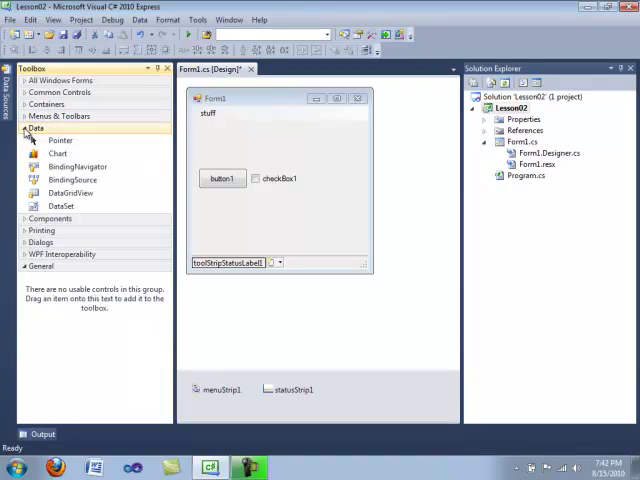
pyautogui.click(72, 192)
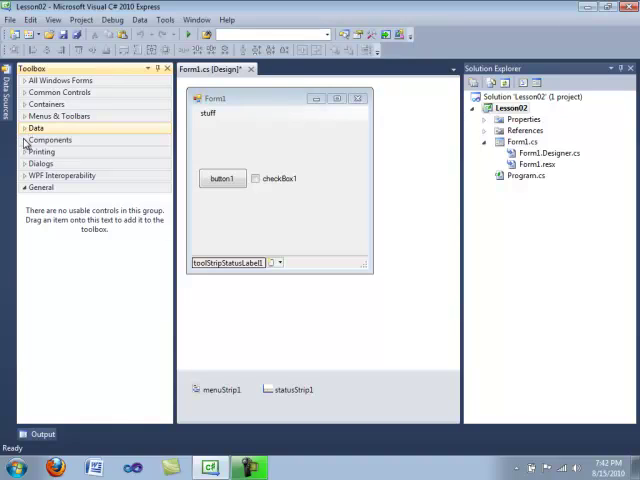
pyautogui.click(50, 140)
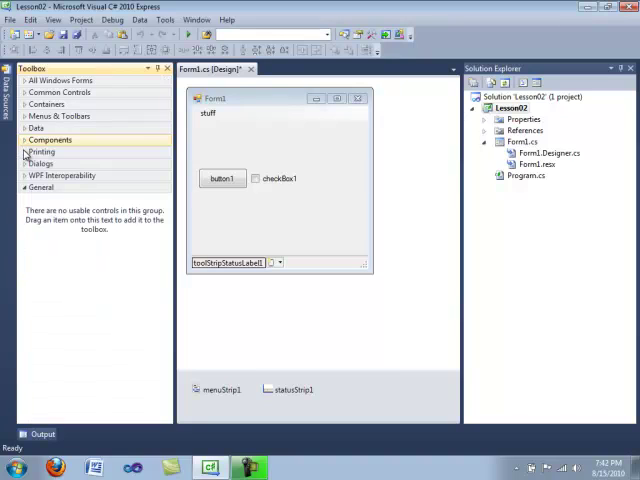
pyautogui.click(42, 152)
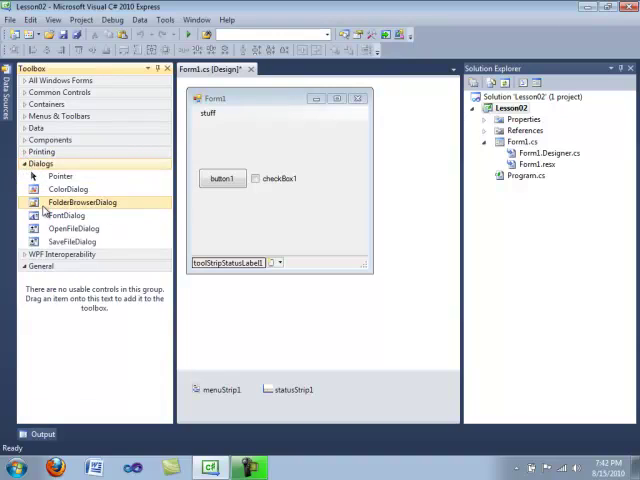
pyautogui.click(40, 164)
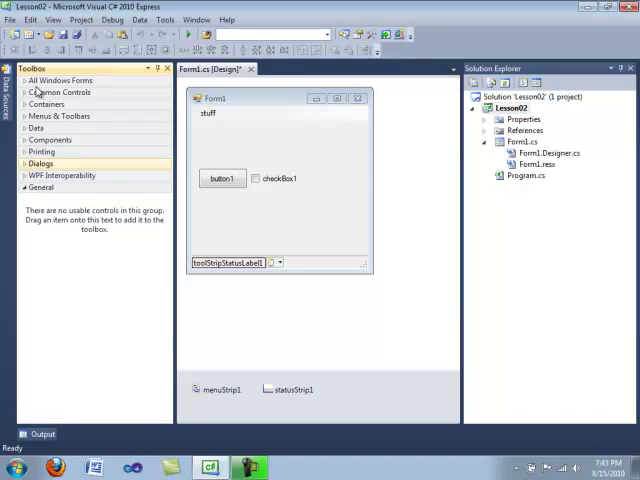
pyautogui.moveTo(20, 80)
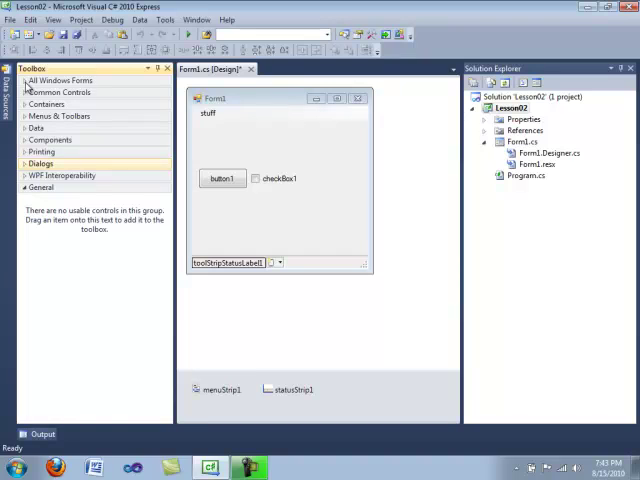
pyautogui.moveTo(140, 158)
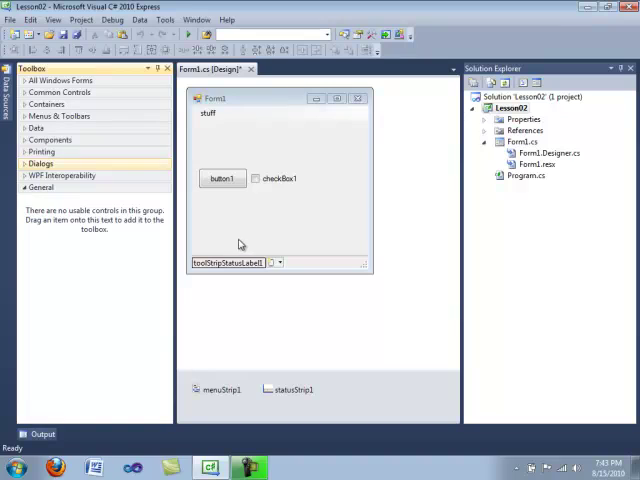
pyautogui.moveTo(220, 168)
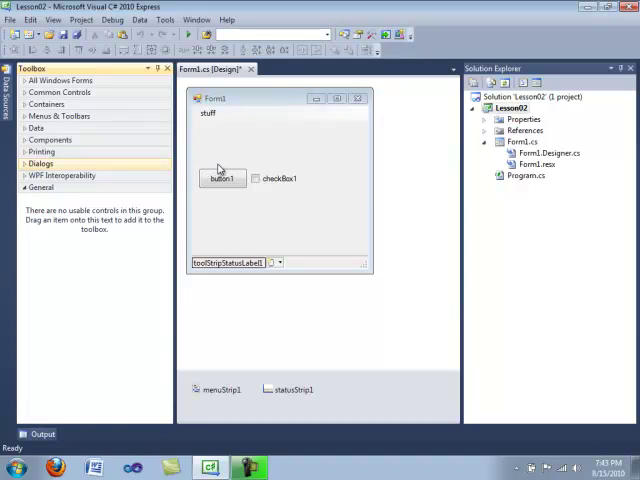
pyautogui.moveTo(260, 230)
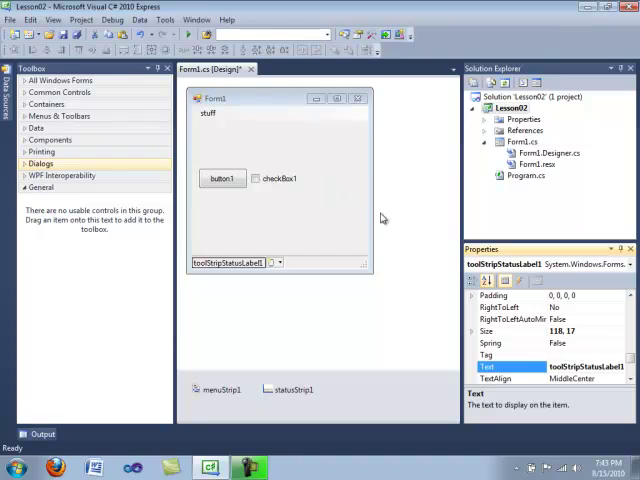
pyautogui.moveTo(504, 250)
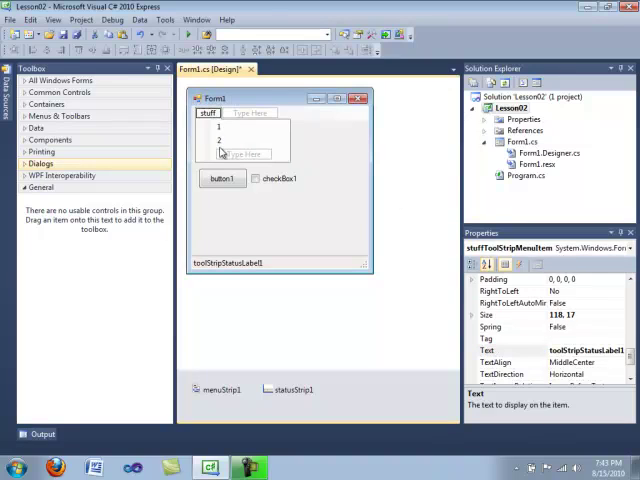
# Step: Select Form1 itself to show its settings in the Properties window
pyautogui.click(272, 178)
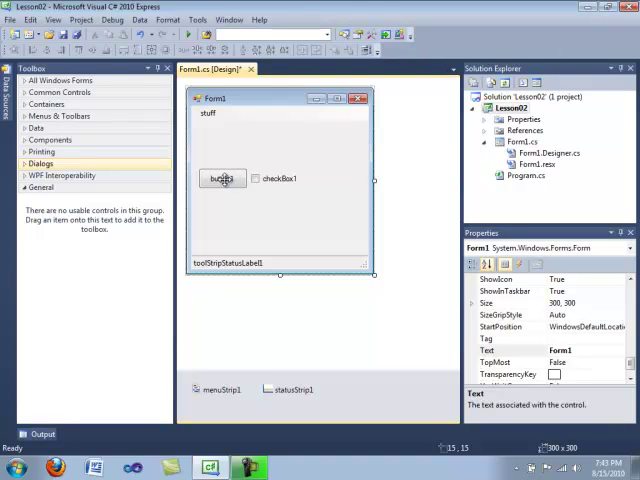
# Step: Select button1 and set its Text property to 'text'
pyautogui.click(222, 178)
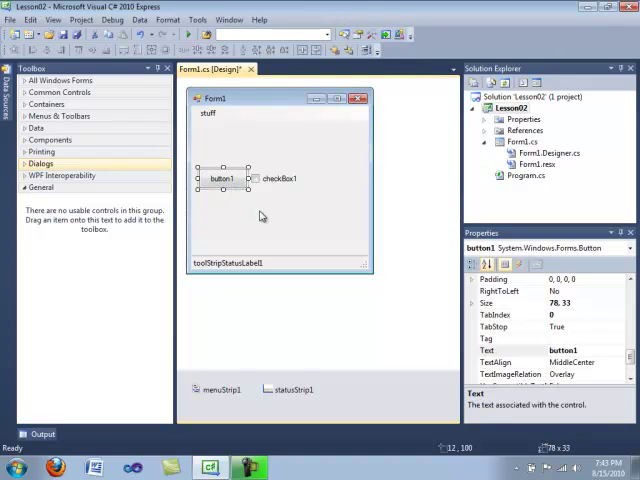
pyautogui.moveTo(348, 212)
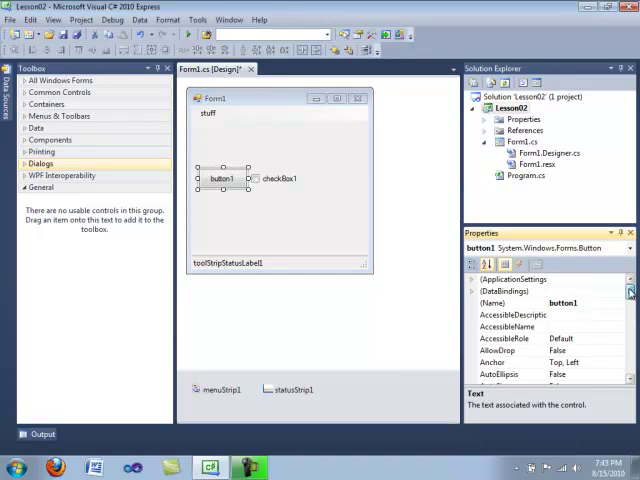
pyautogui.scroll(-3)
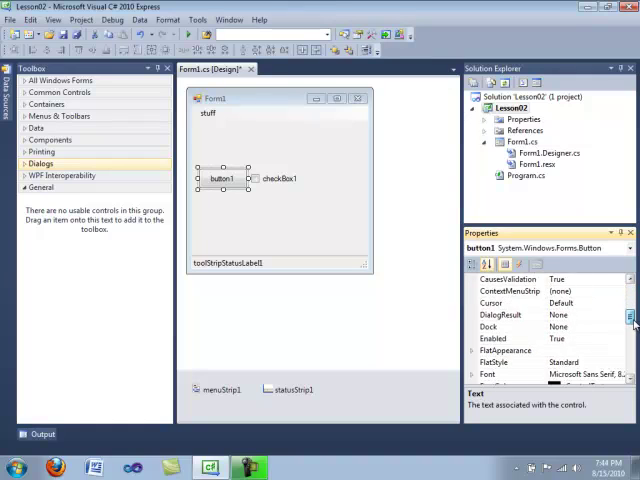
pyautogui.scroll(-3)
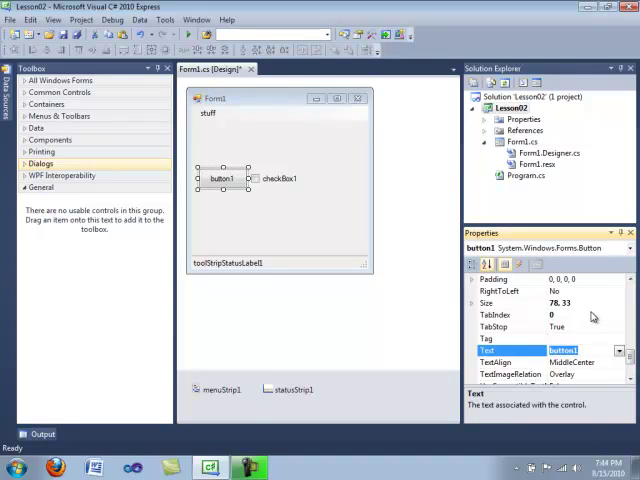
pyautogui.write('text')
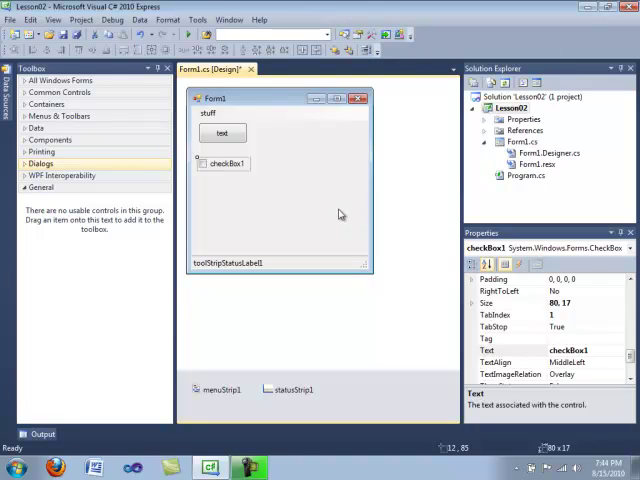
pyautogui.moveTo(340, 208)
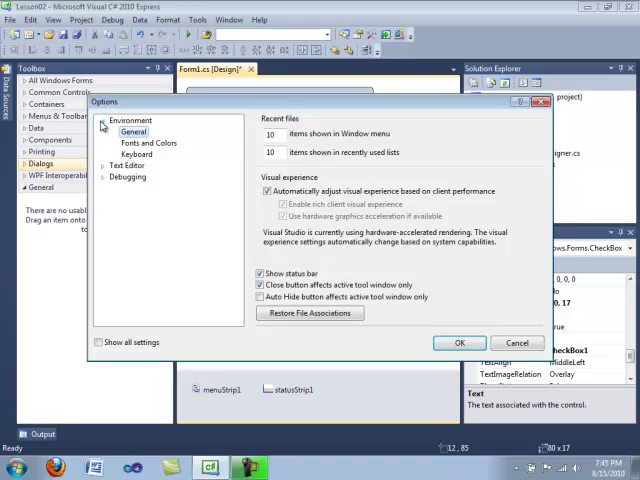
pyautogui.click(130, 132)
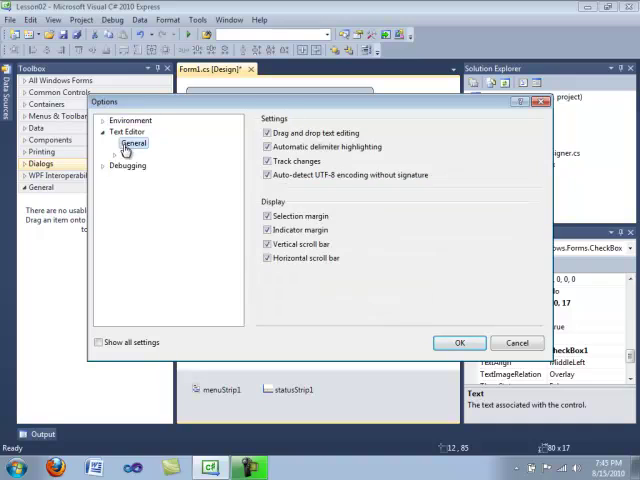
pyautogui.click(132, 156)
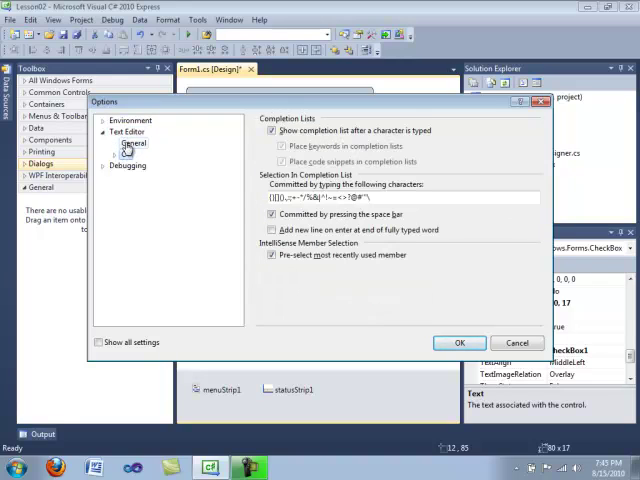
pyautogui.click(128, 164)
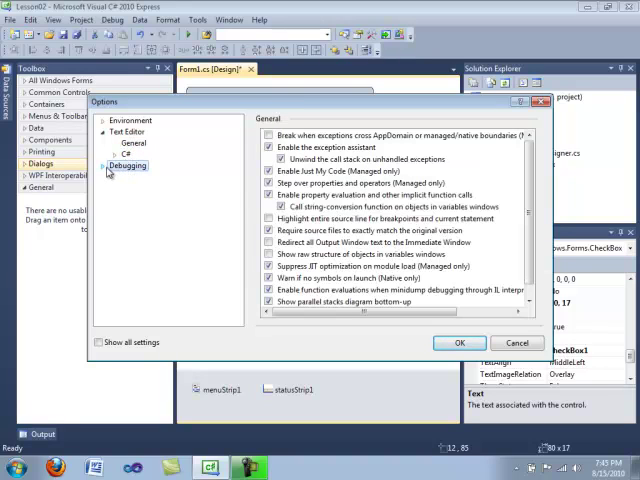
pyautogui.click(150, 188)
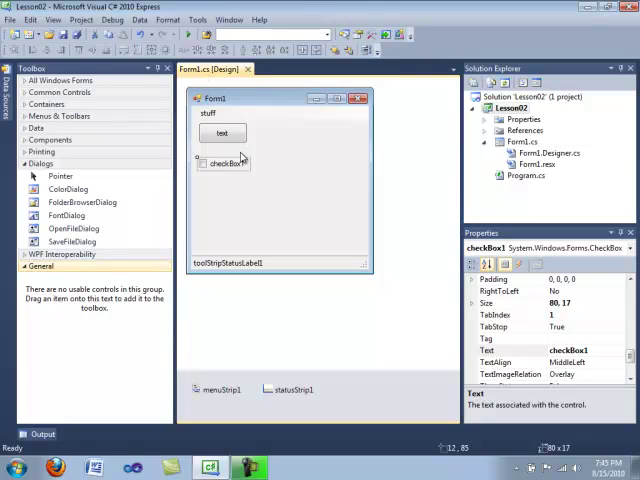
pyautogui.moveTo(396, 240)
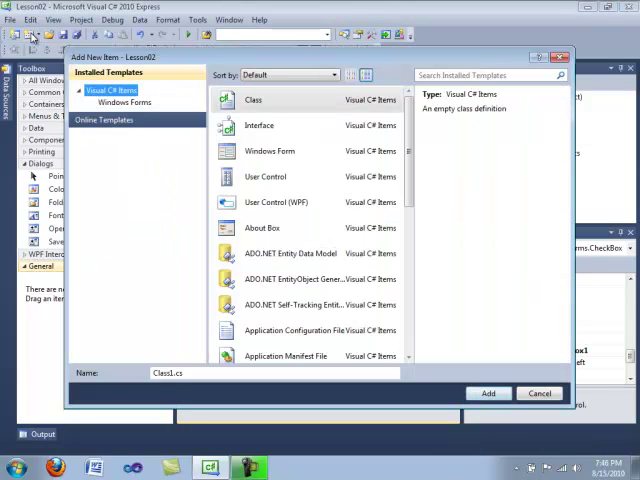
# Step: Add a Windows Form item named Form2.cs to the project
pyautogui.click(260, 126)
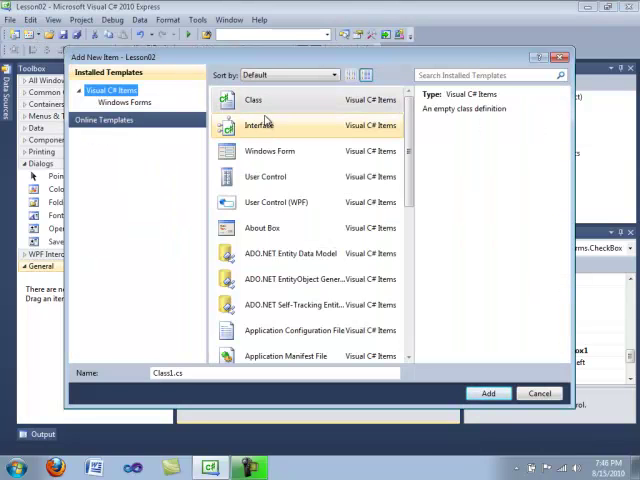
pyautogui.click(268, 152)
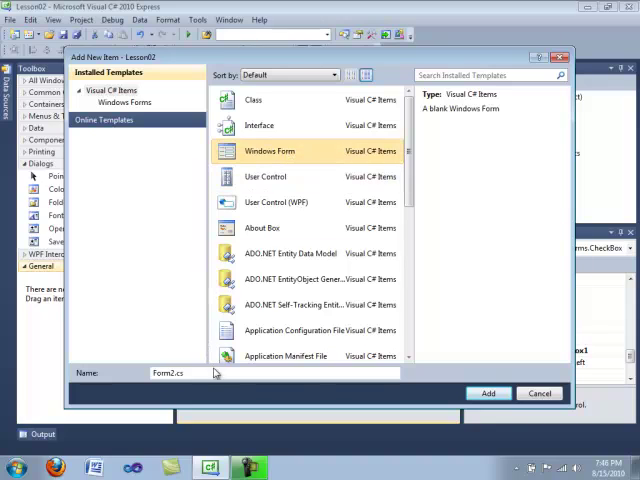
pyautogui.click(488, 392)
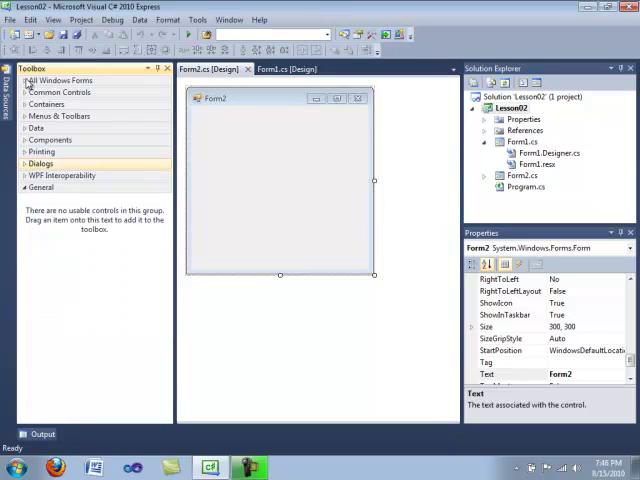
# Step: Expand Common Controls and switch back to the Form1.cs [Design] view
pyautogui.click(60, 92)
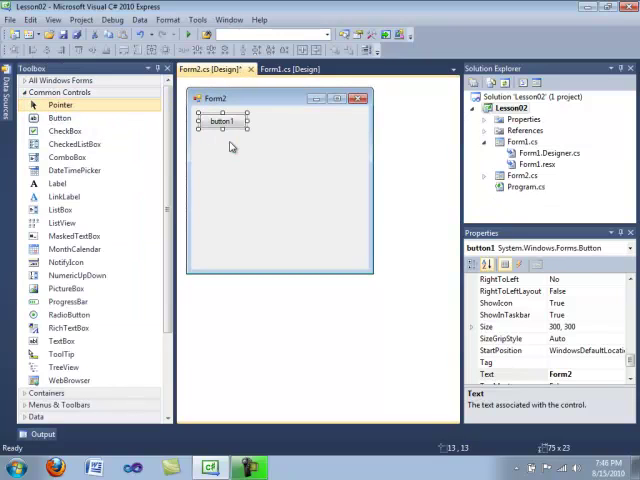
pyautogui.click(290, 68)
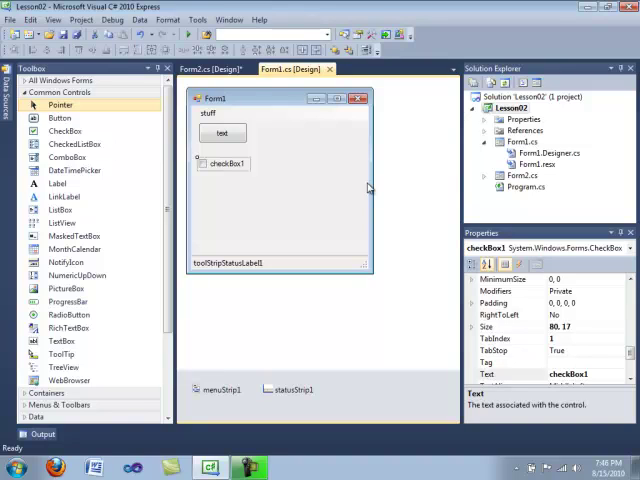
pyautogui.moveTo(368, 188)
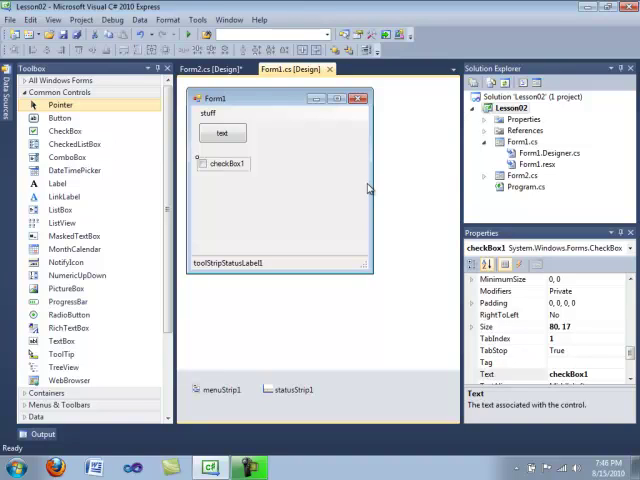